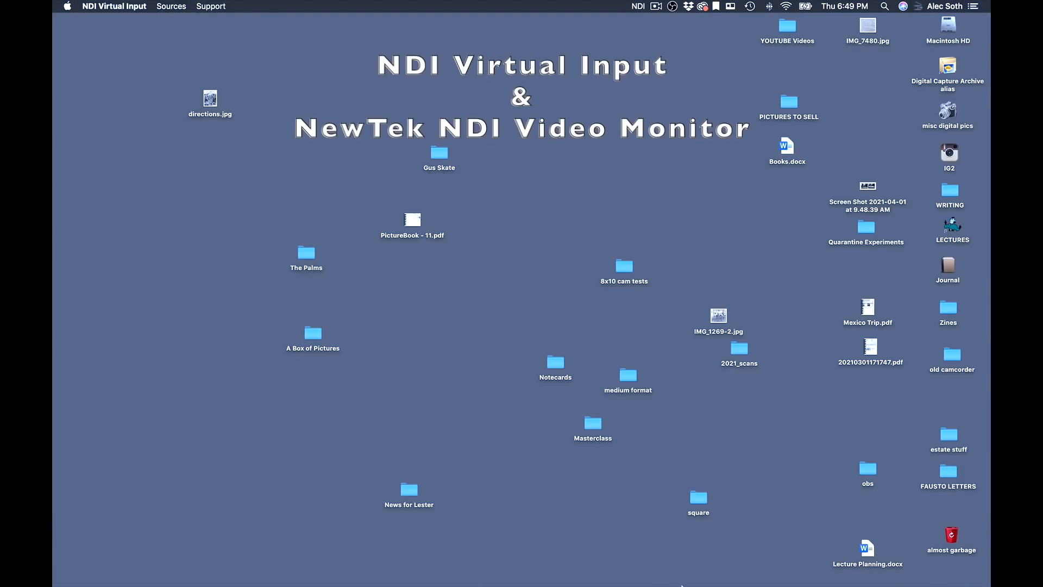
pyautogui.moveTo(661, 571)
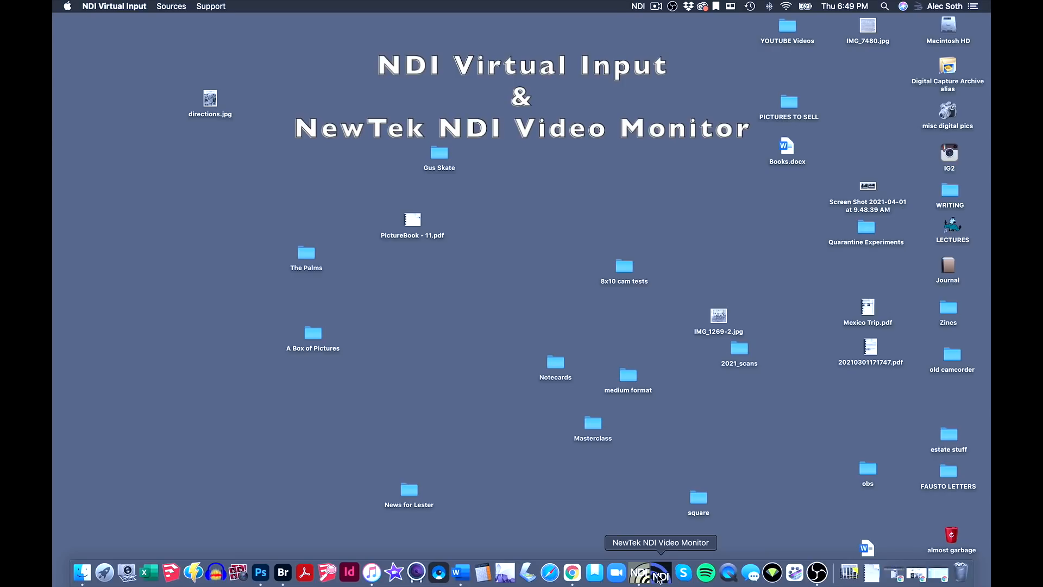
# Step: Launch NewTek NDI Video Monitor from the Dock
pyautogui.click(660, 573)
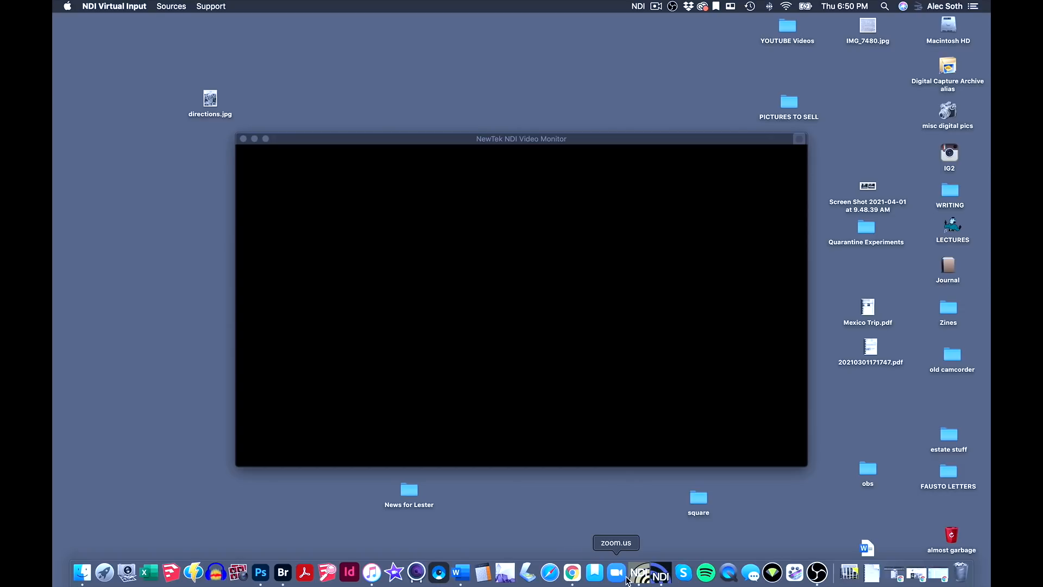
# Step: Launch Zoom and set the camera to NDI Video in Video preferences
pyautogui.click(616, 572)
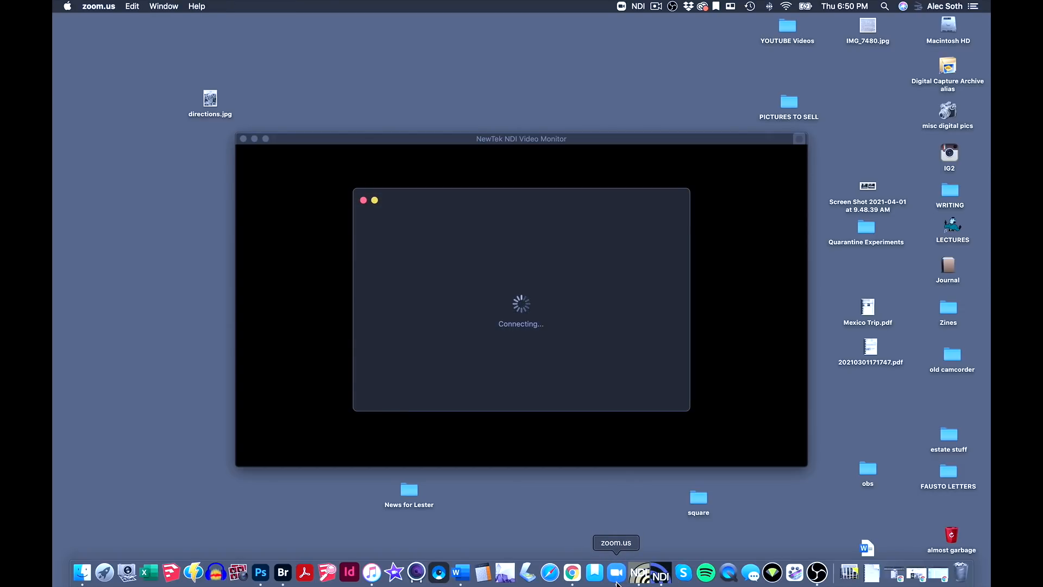
pyautogui.click(98, 6)
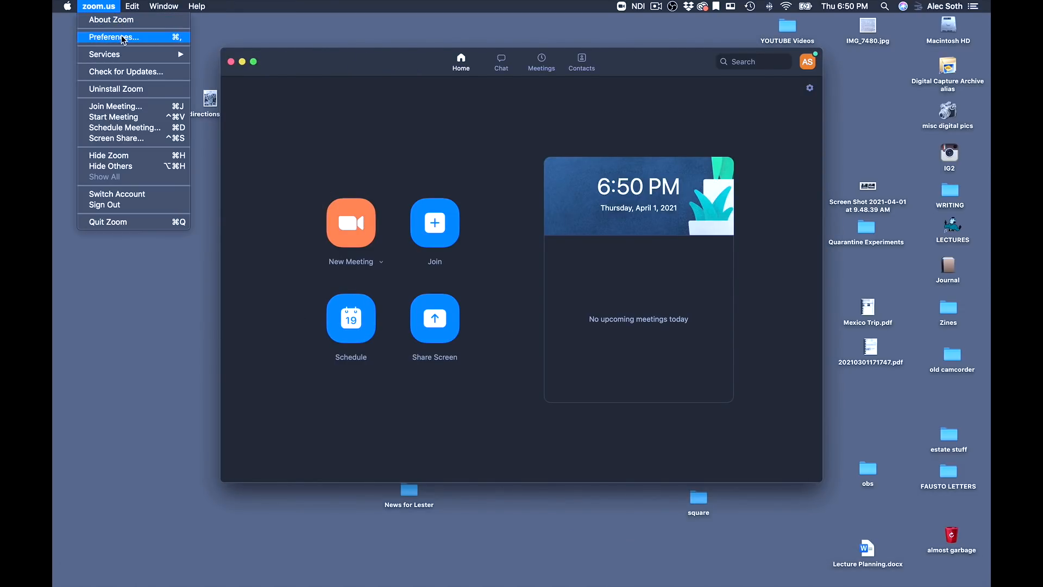
pyautogui.click(114, 38)
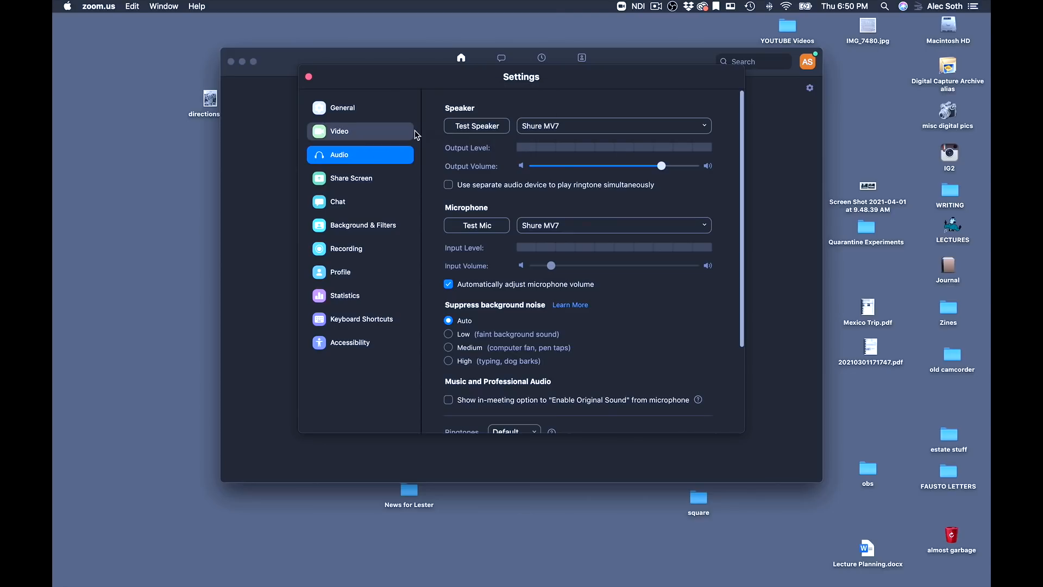
pyautogui.click(339, 130)
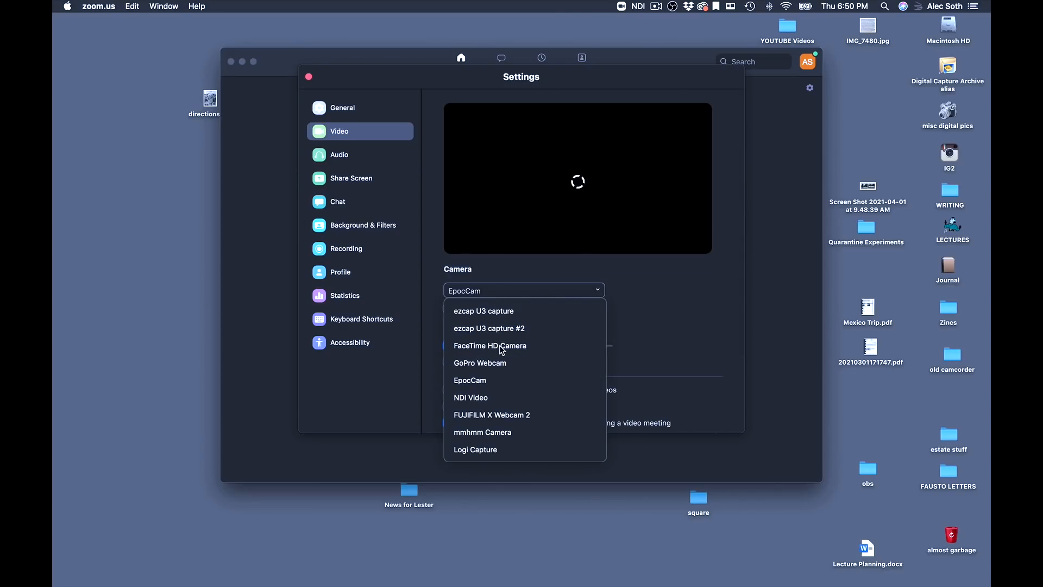
pyautogui.click(470, 397)
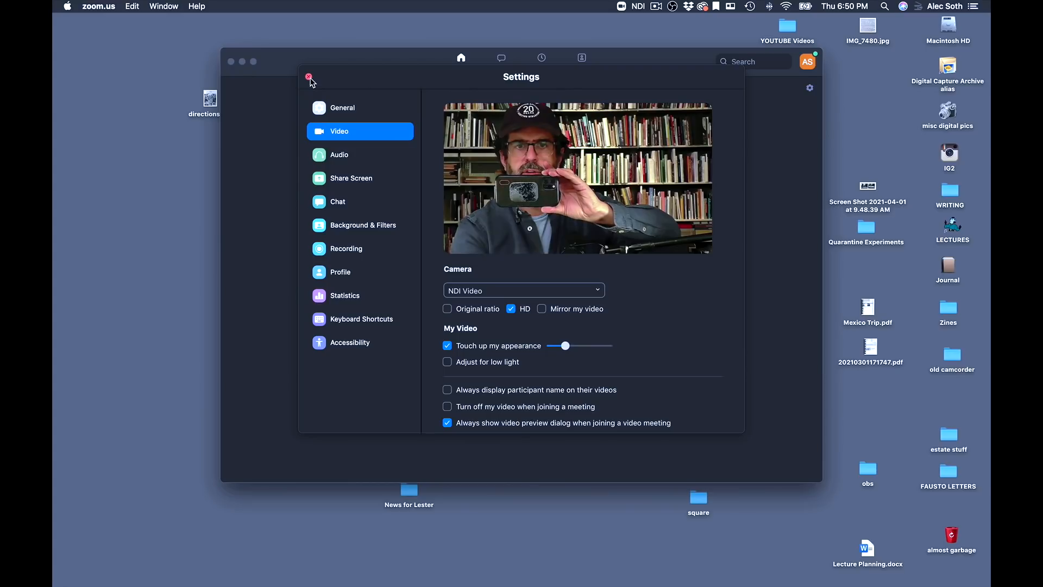
pyautogui.click(308, 77)
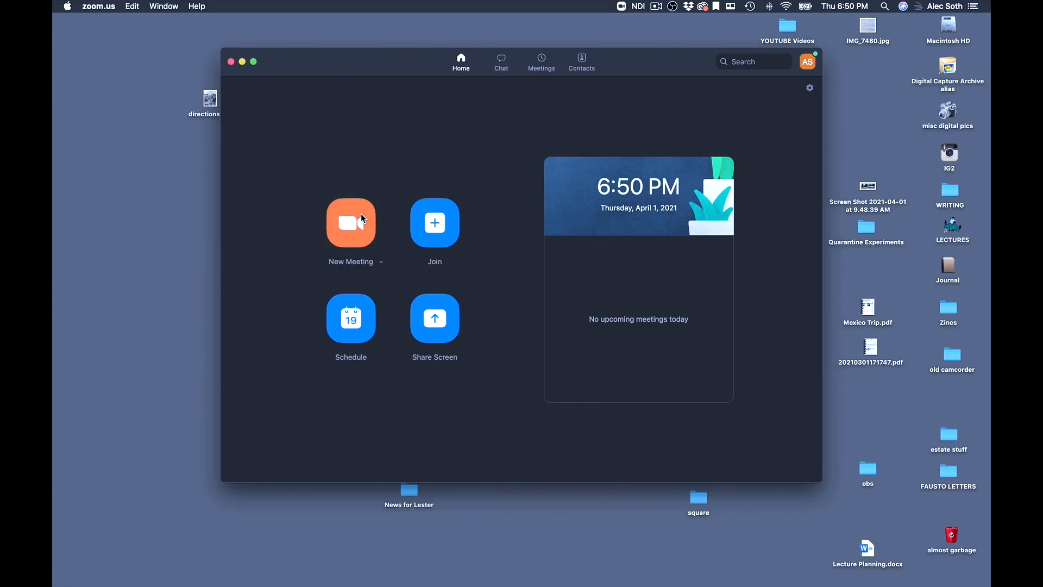
# Step: Start a new meeting showing the NDI Video feed
pyautogui.click(351, 222)
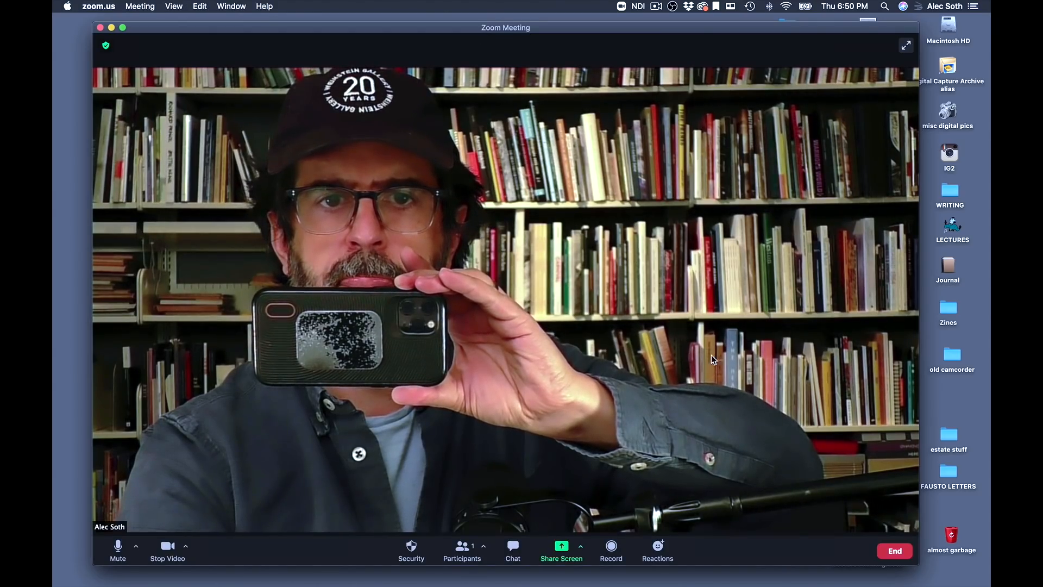